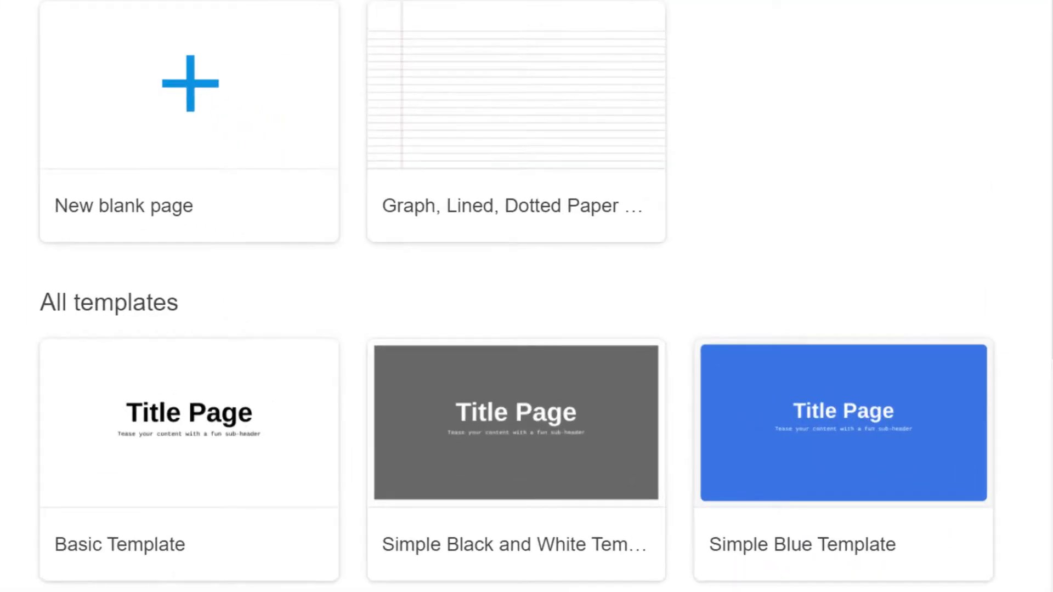
Scroll the template gallery and choose the Graph, Lined, Dotted Paper Backgrounds template
scroll(down, 3)
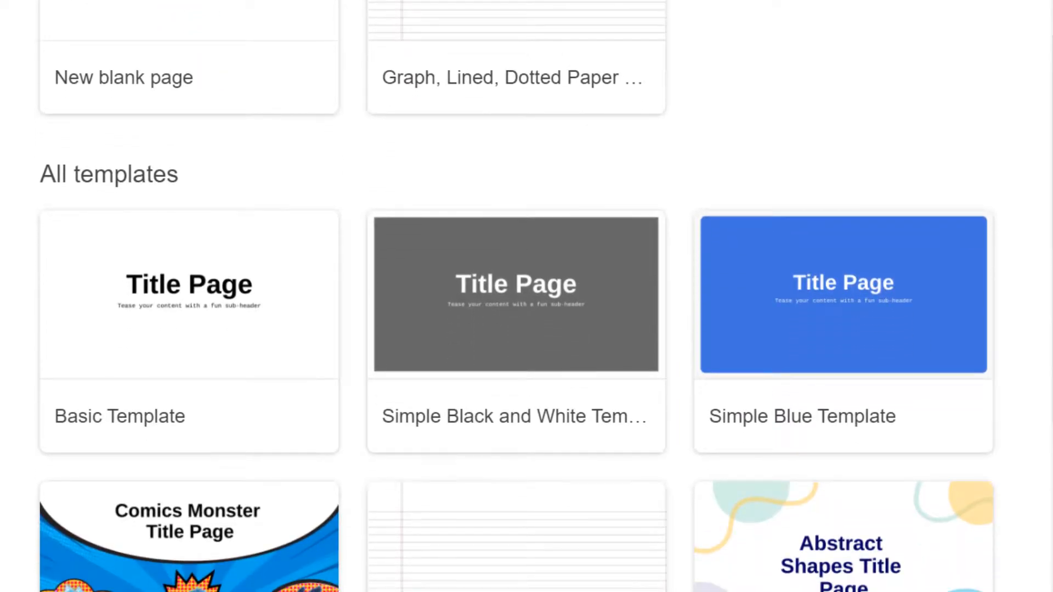
scroll(down, 3)
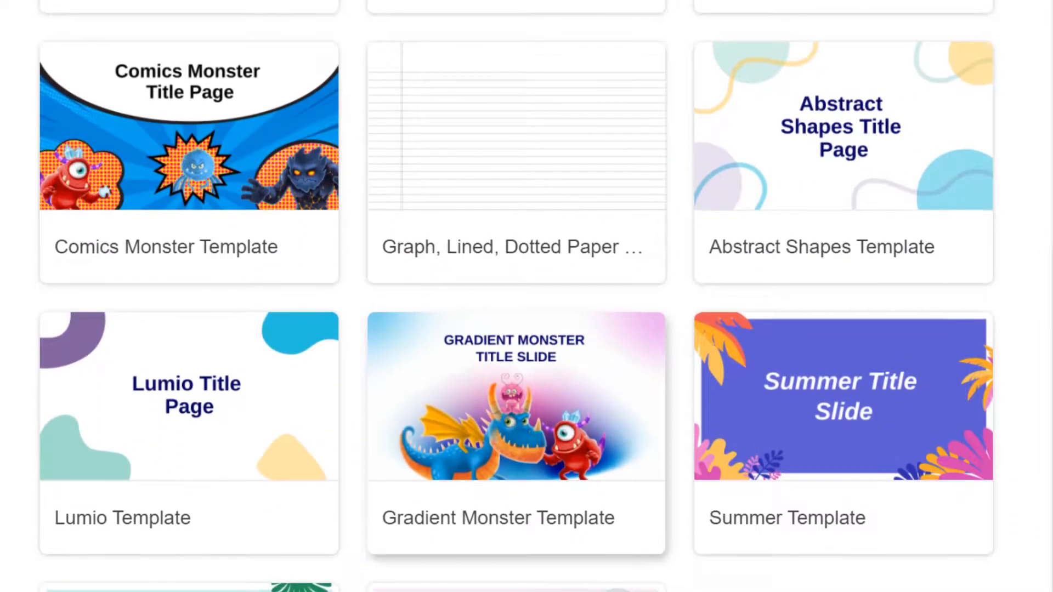
scroll(down, 3)
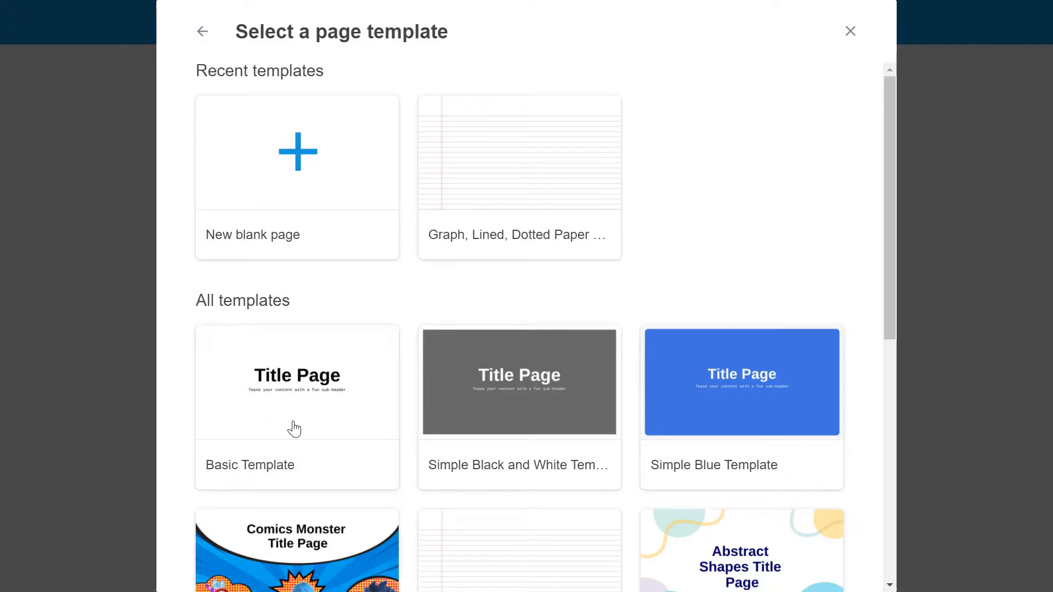
scroll(down, 3)
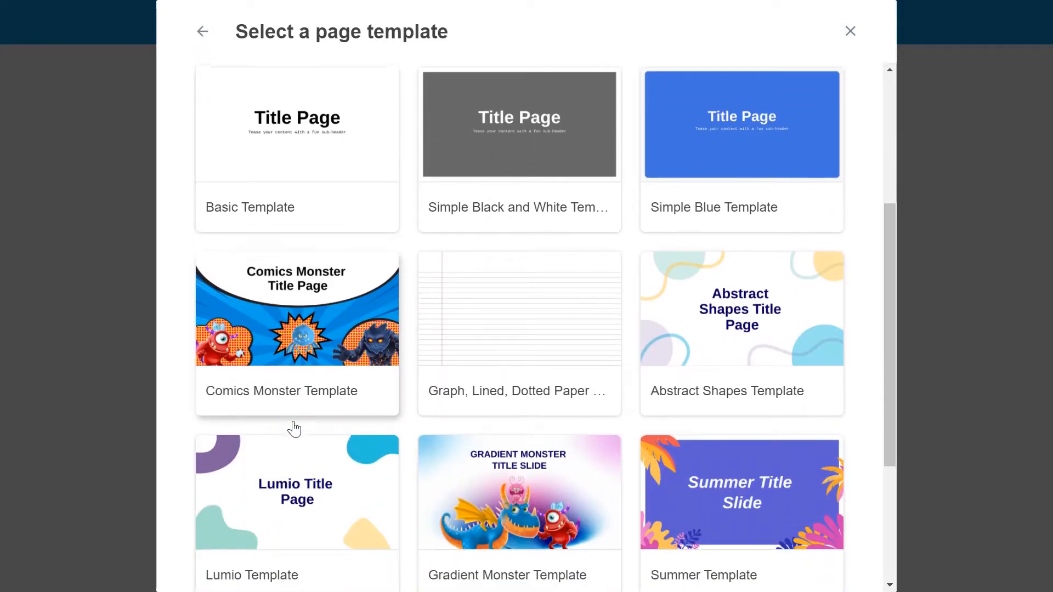
scroll(down, 3)
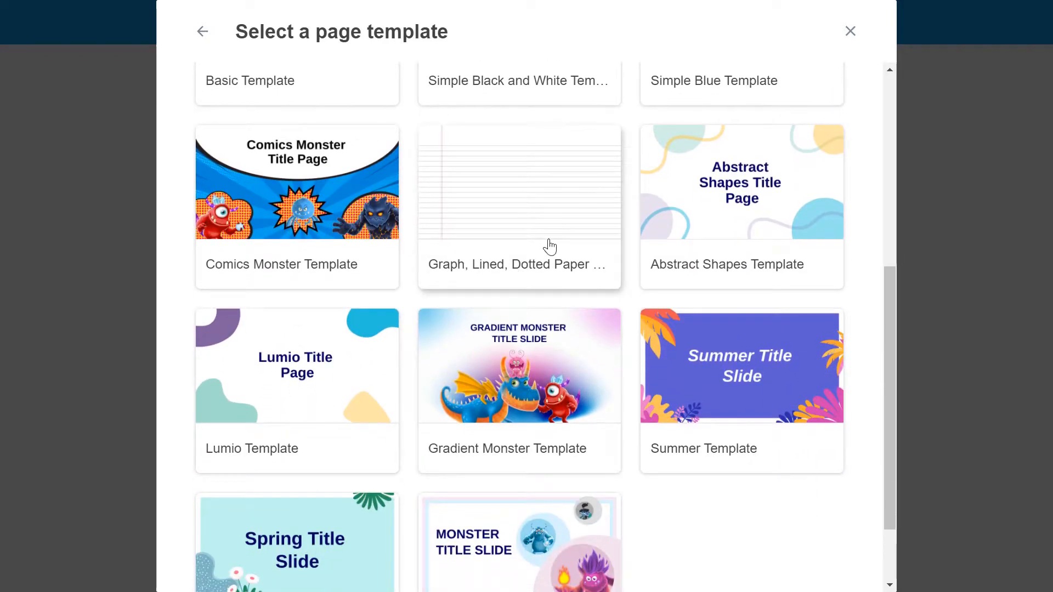
click(518, 206)
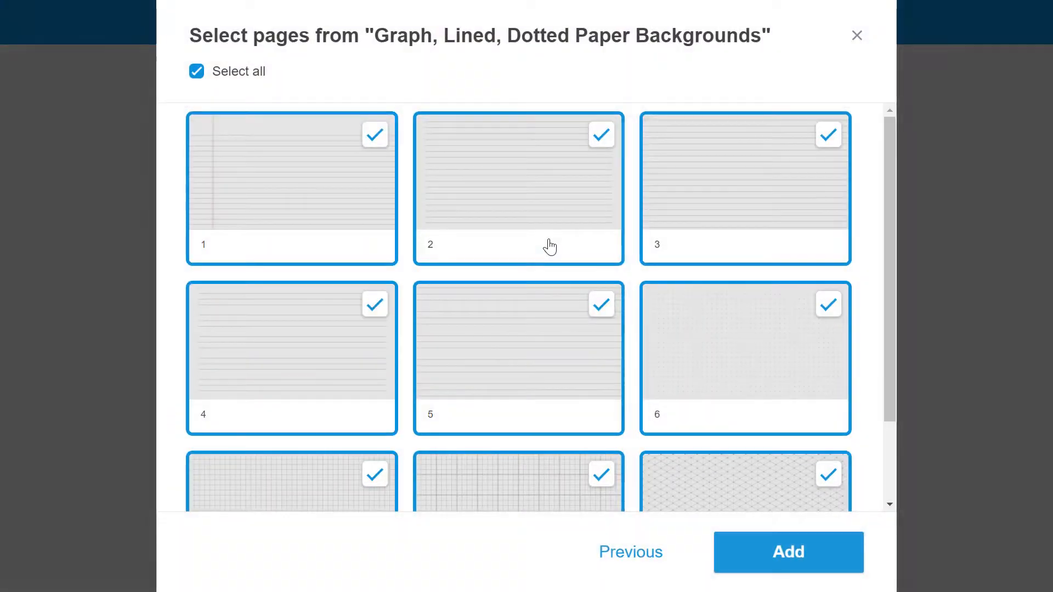
Deselect pages 2 and 3, keeping two lined pages and one graph page, and add them
click(603, 134)
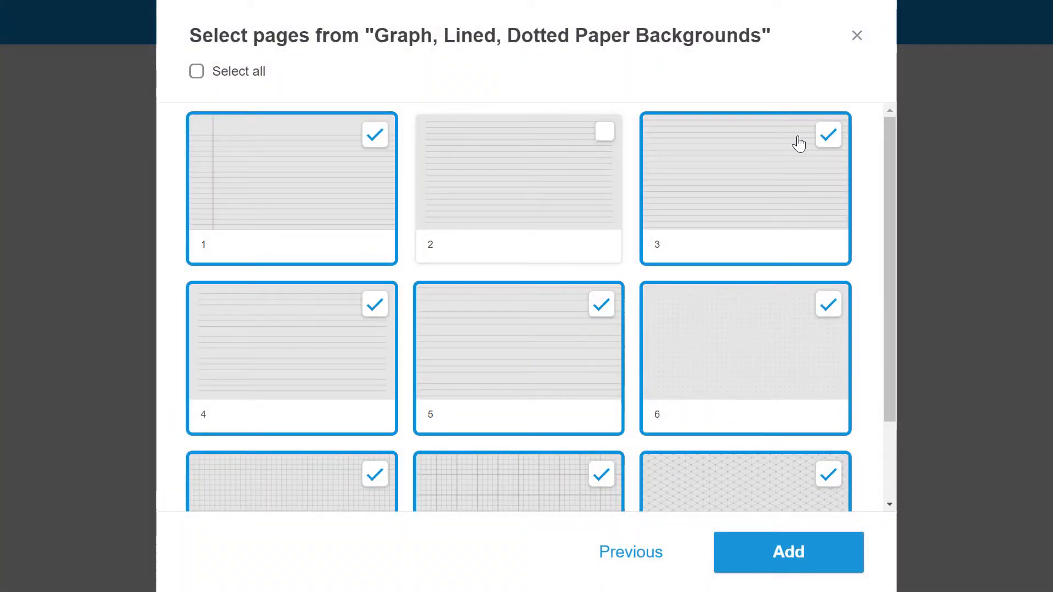
click(829, 303)
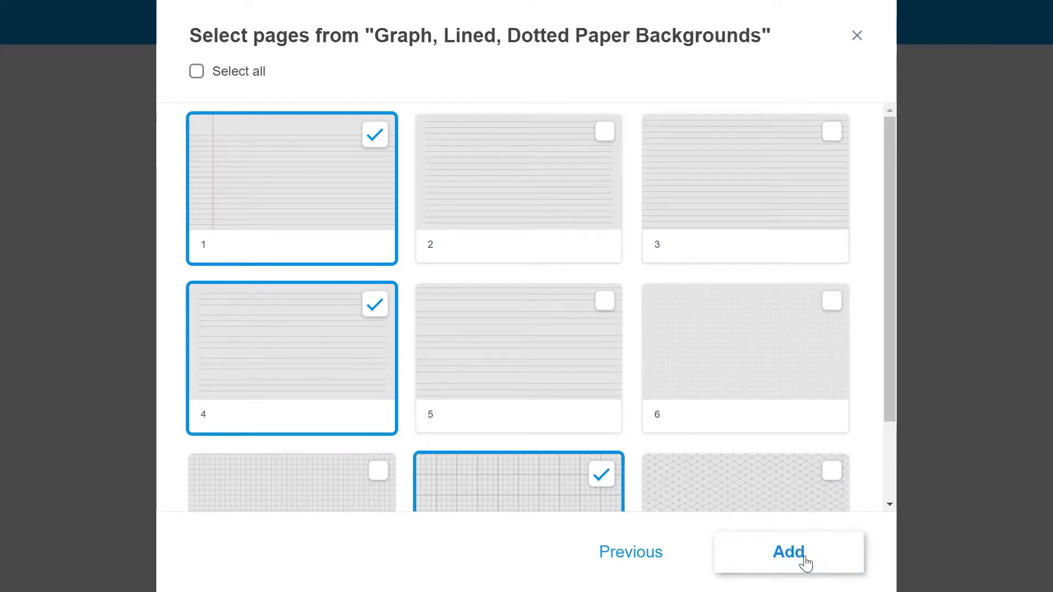
click(787, 552)
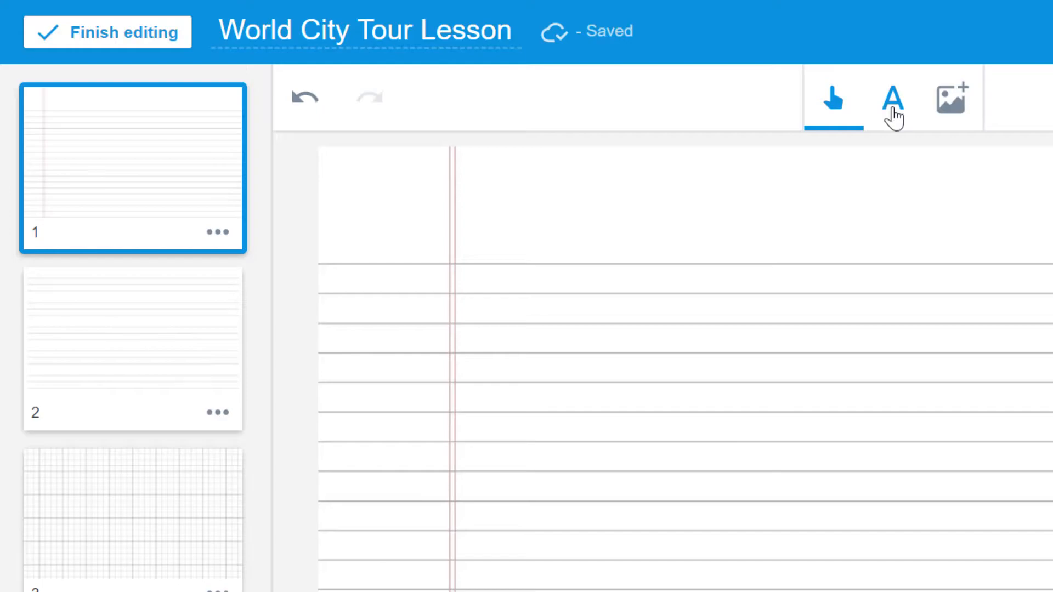
mouse_move(952, 121)
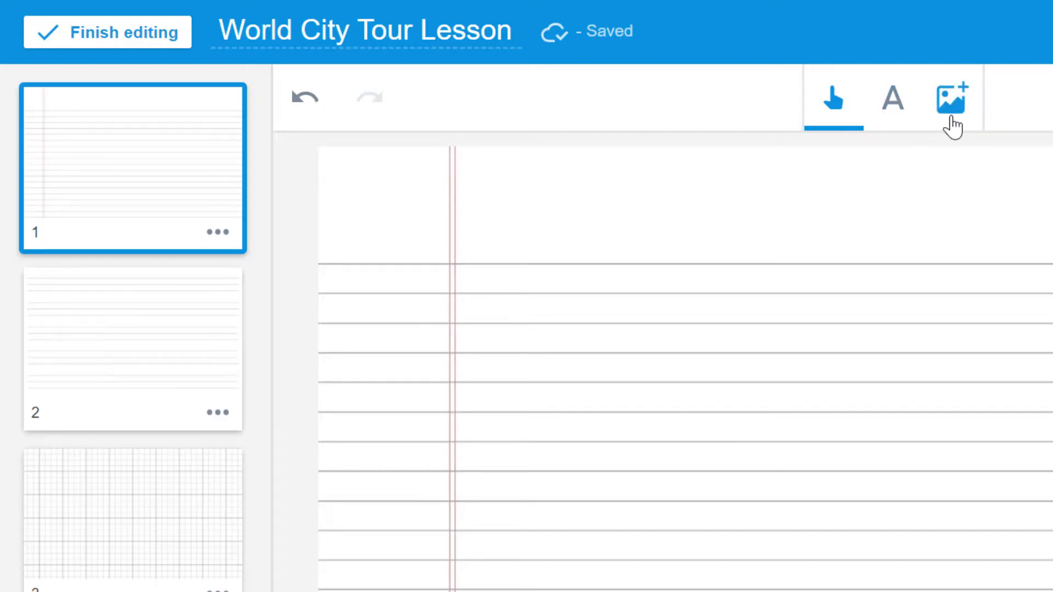
Pick the Tokyo Sky Tree picture to upload from the image options
click(950, 98)
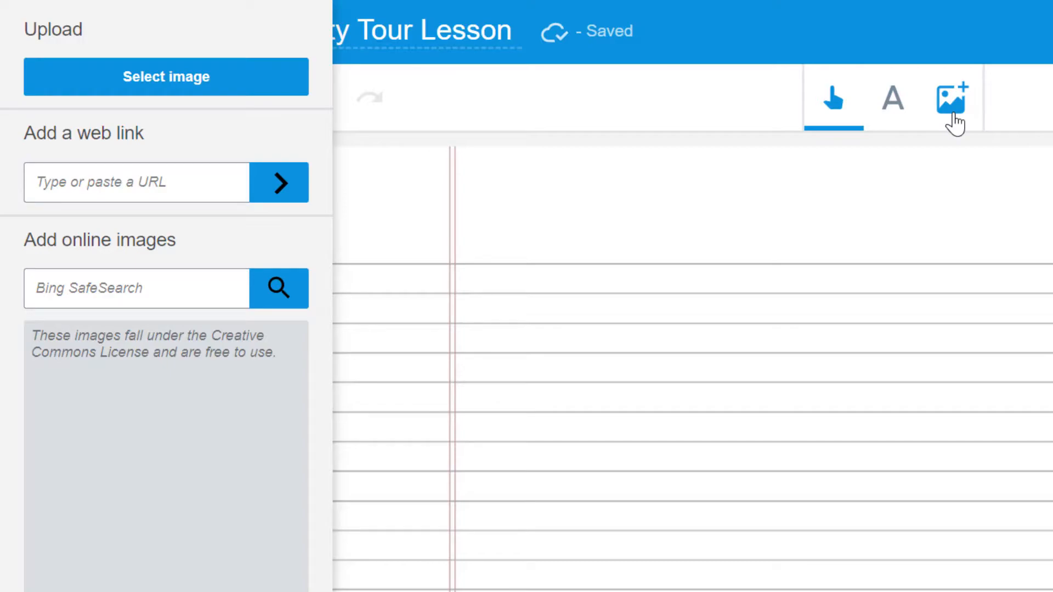
click(615, 47)
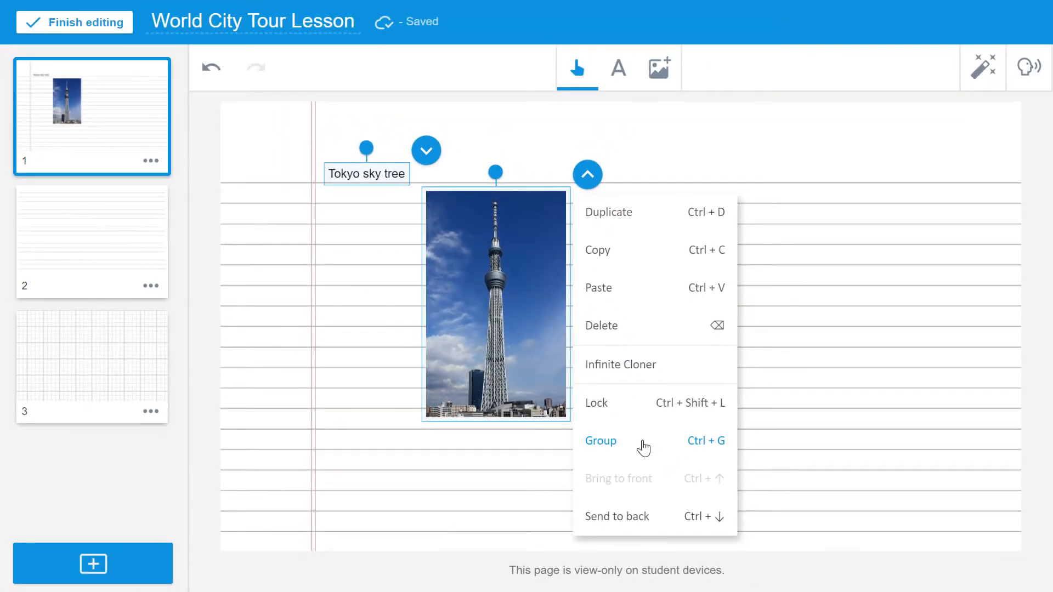
Group the 'Tokyo sky tree' caption with the photo
click(600, 441)
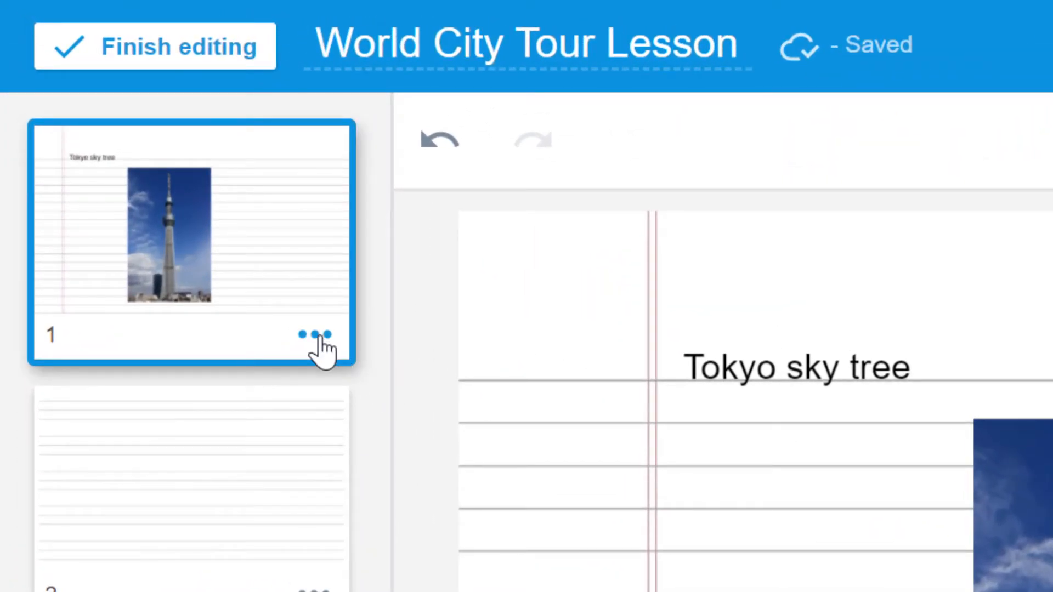
Use page 1's options and the add-page button to reach the Add content choices
click(191, 482)
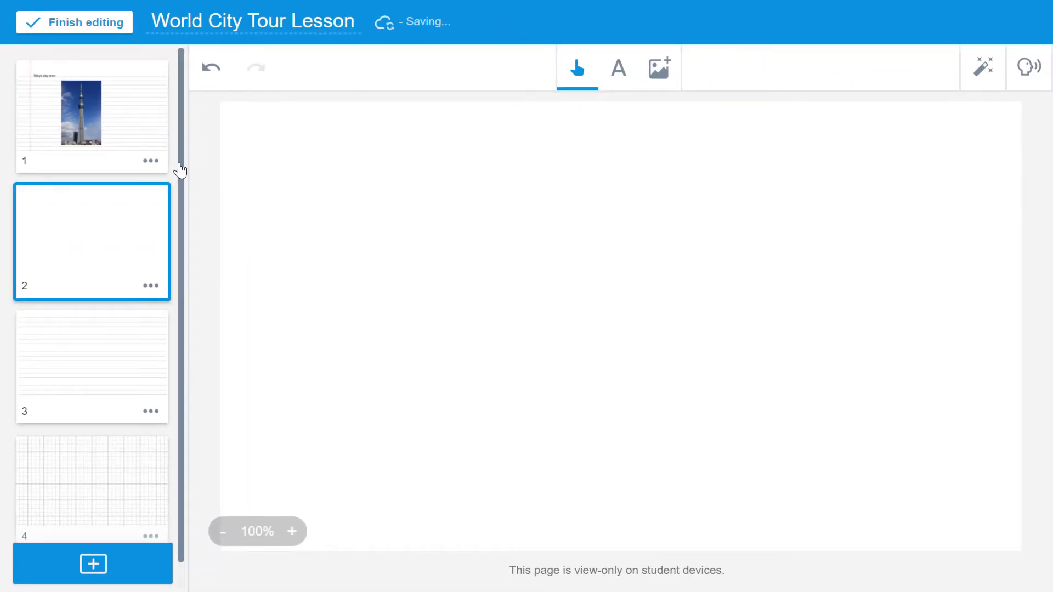
click(92, 116)
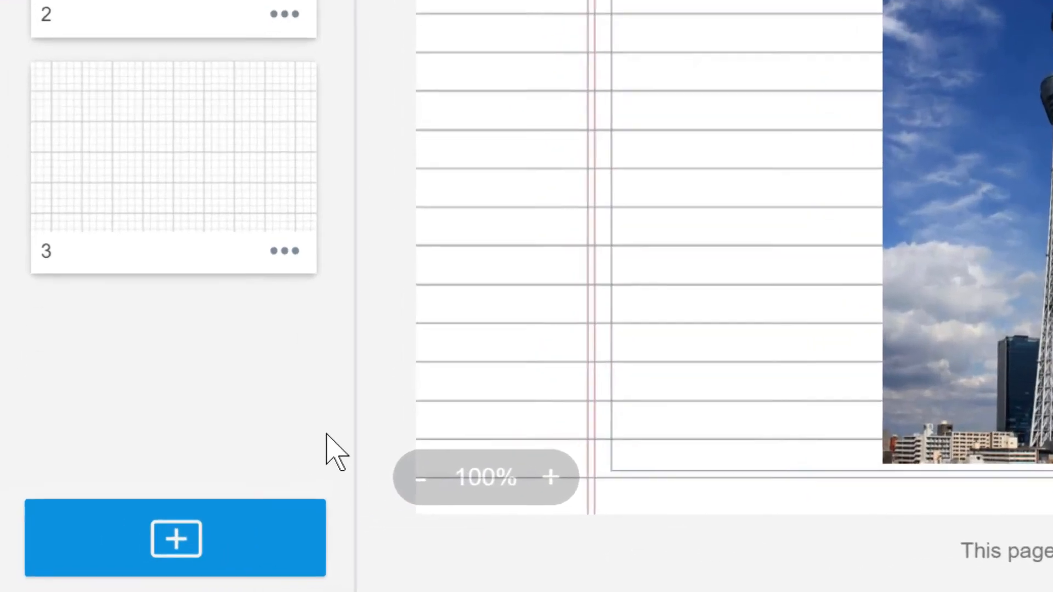
click(174, 539)
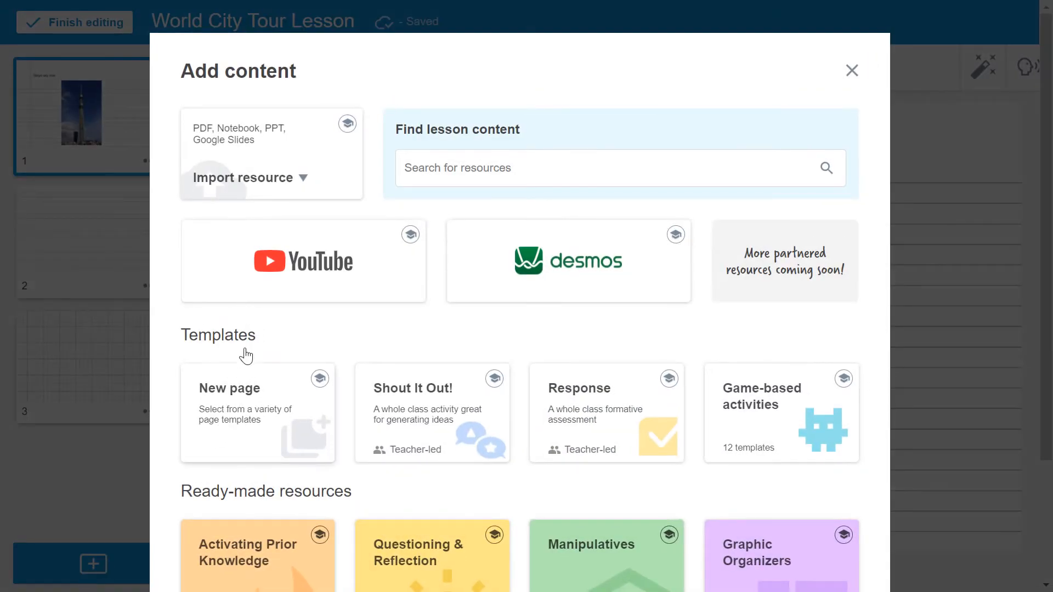
click(246, 177)
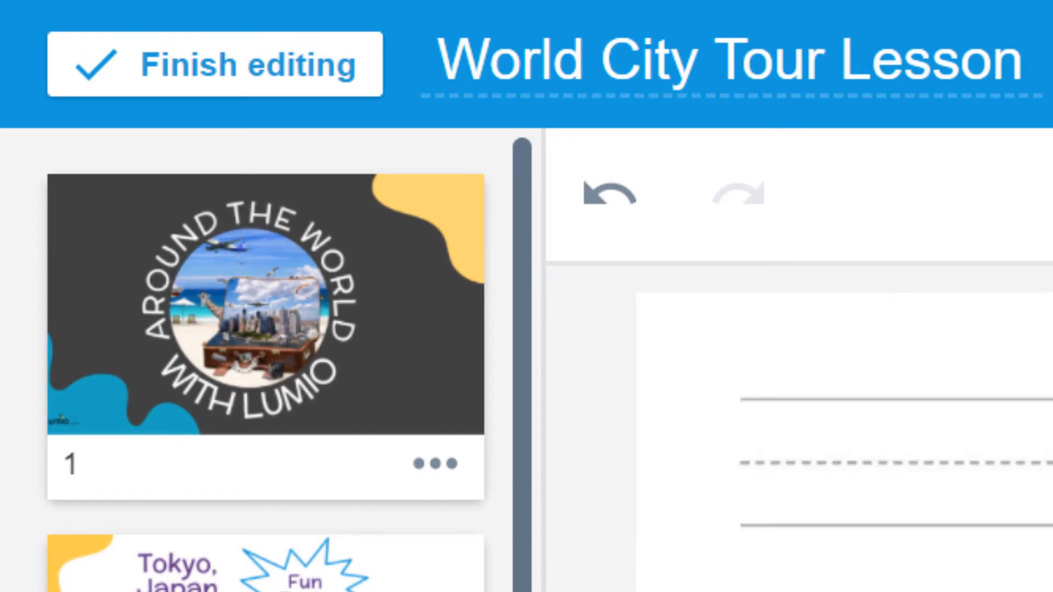
Finish editing and present the lesson from the 'Around the World with Lumio' cover
click(212, 65)
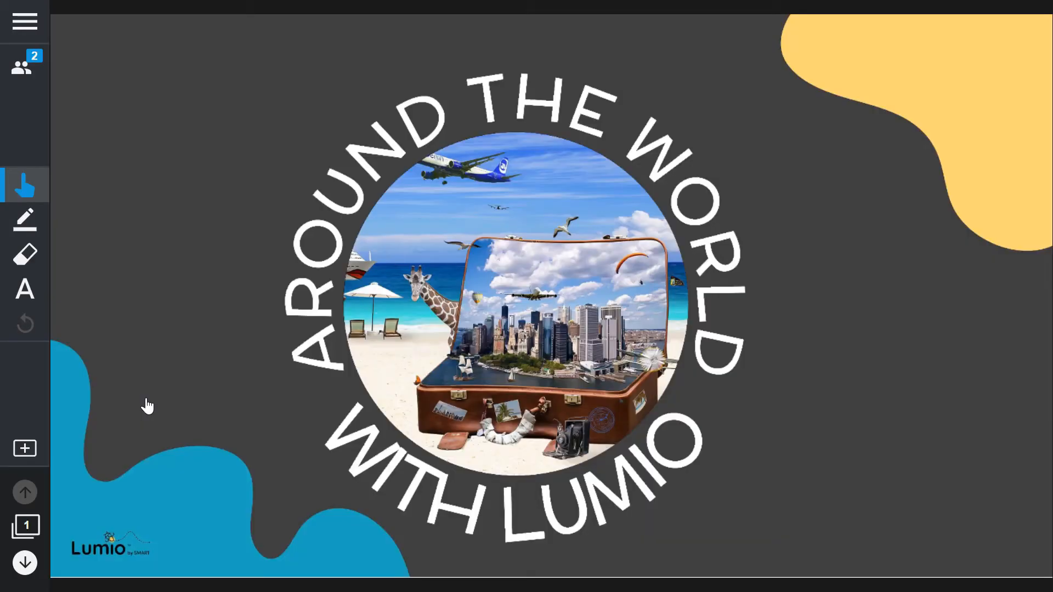